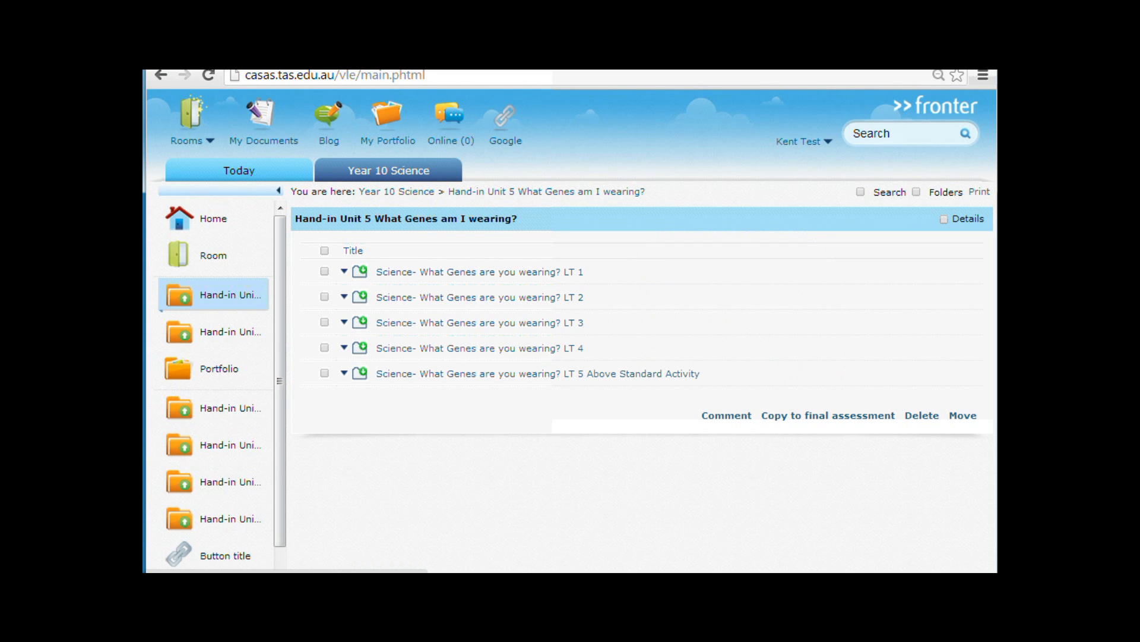
mouse_move(227, 356)
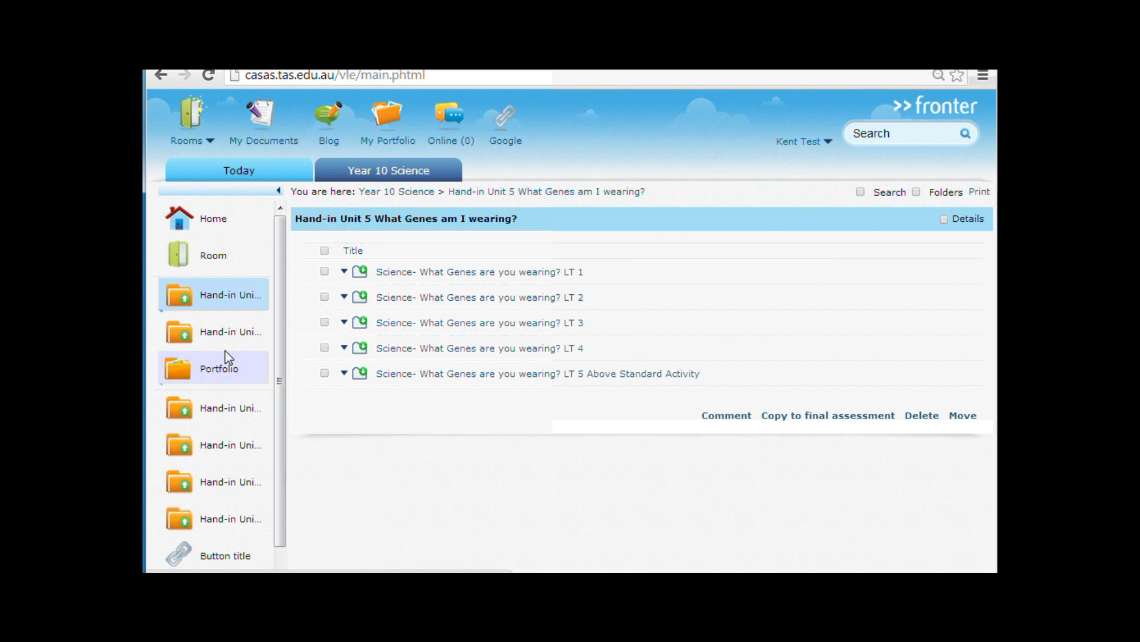
Step: Open the LT 1 hand-in and show the actions for the submitted Types of reactions.docx
left_click(230, 294)
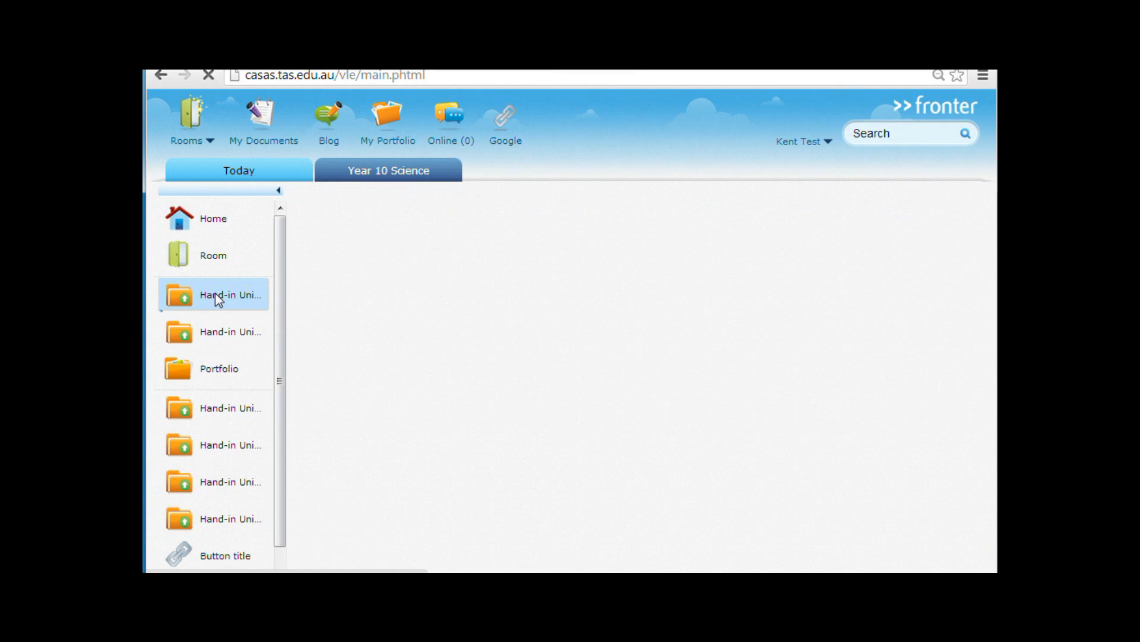
left_click(231, 294)
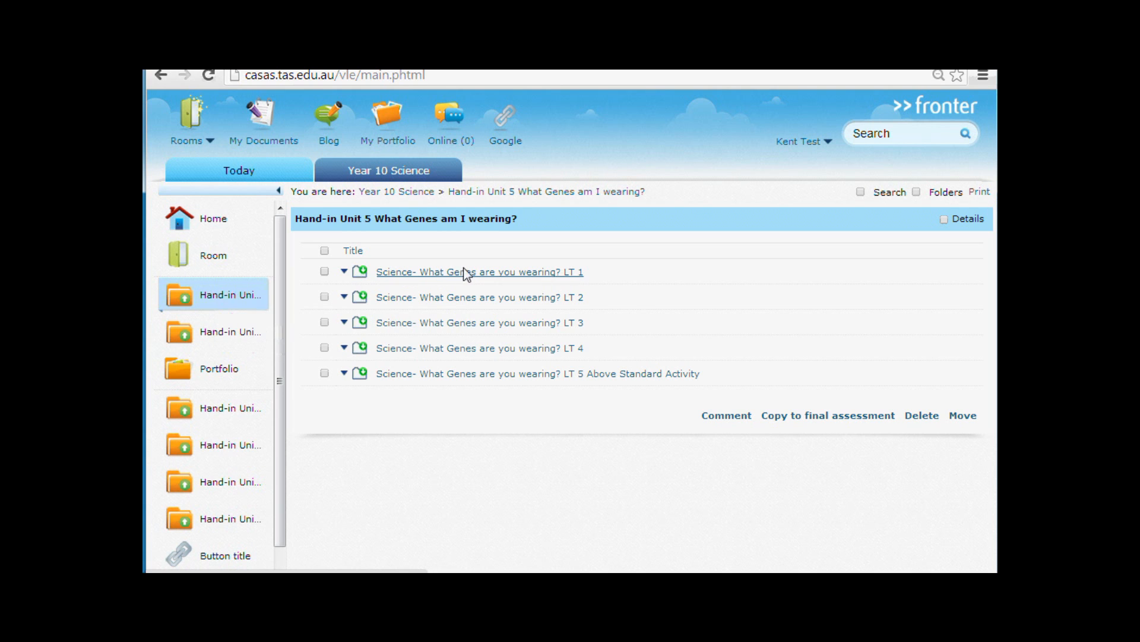
left_click(479, 272)
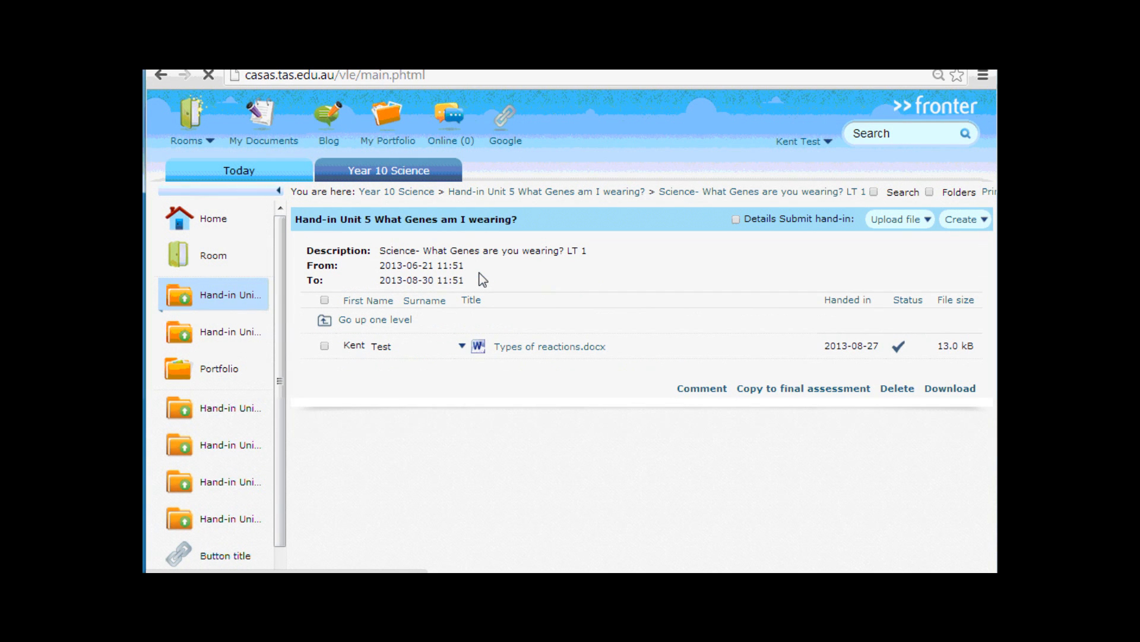
mouse_move(549, 346)
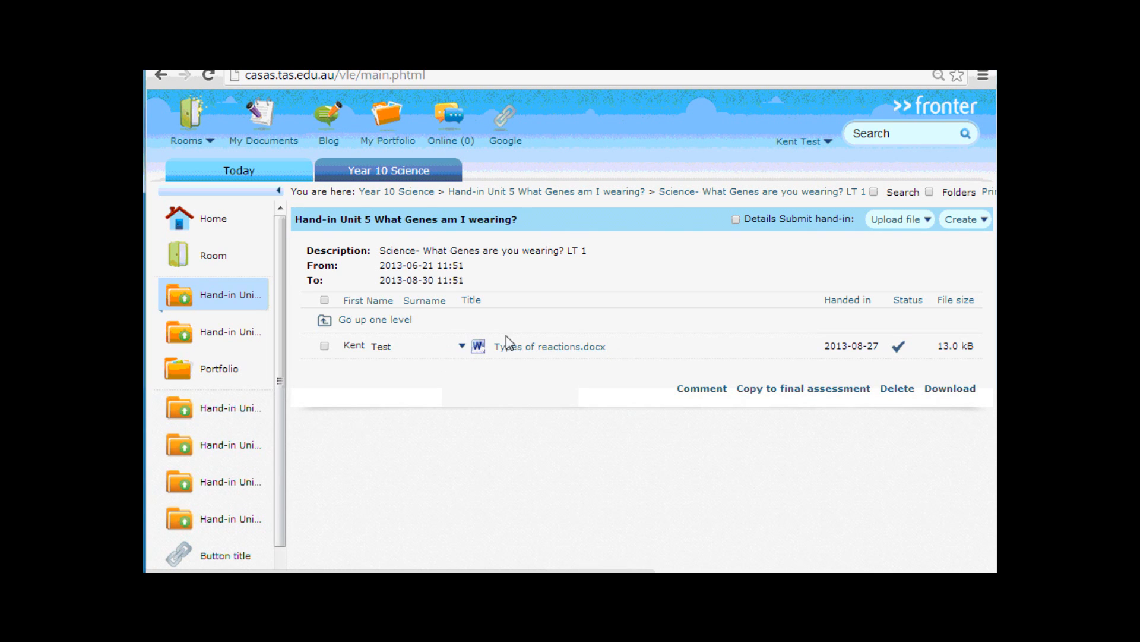
mouse_move(579, 360)
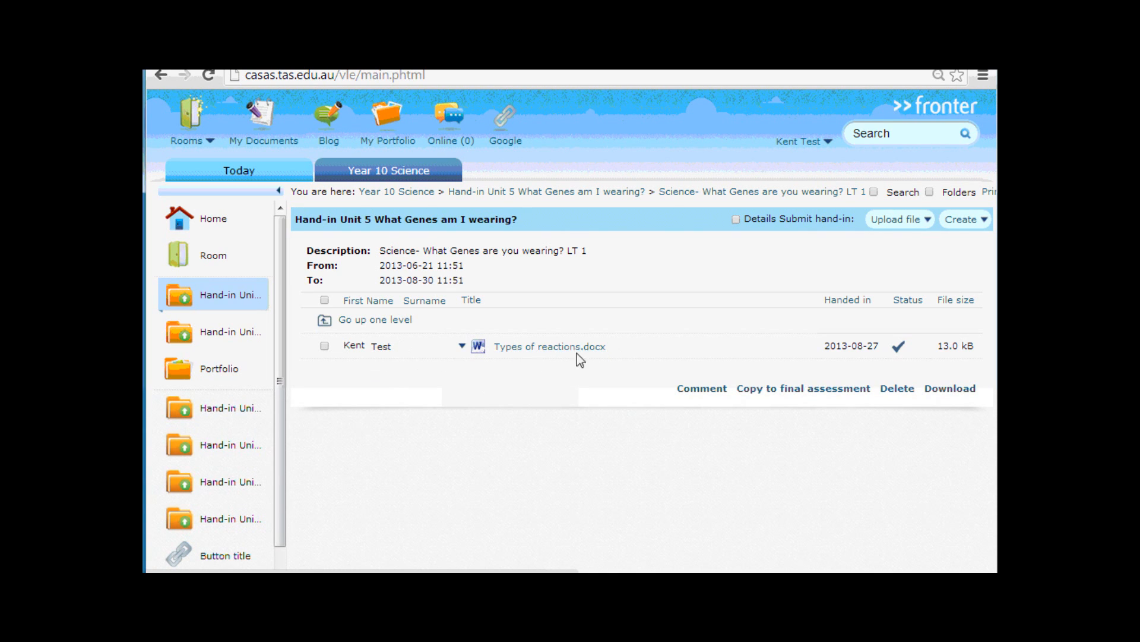
mouse_move(899, 351)
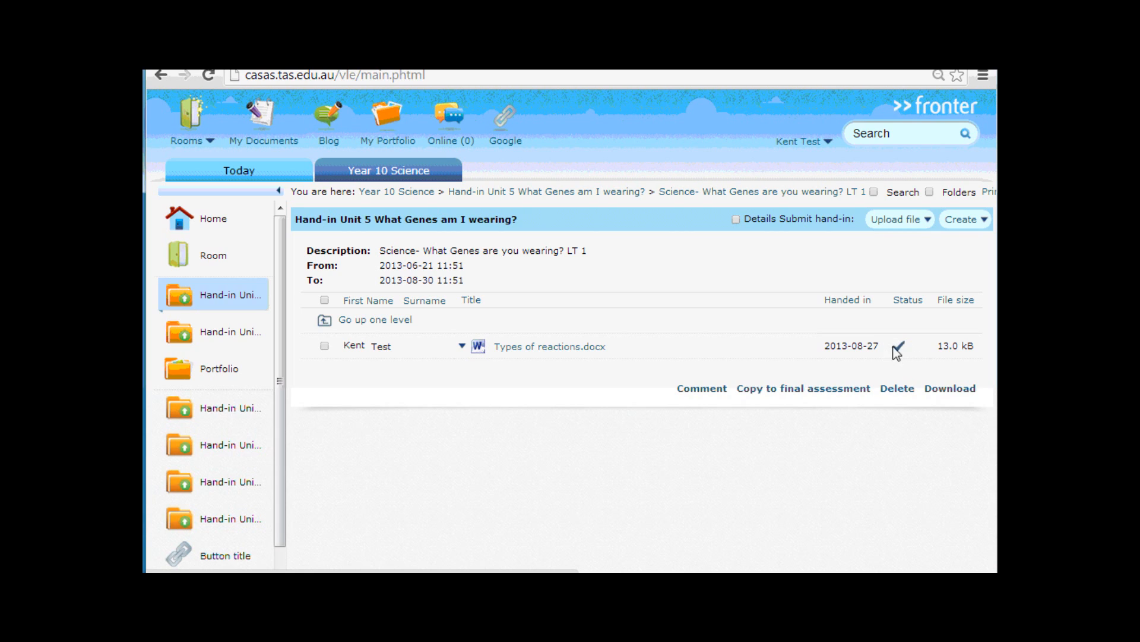
mouse_move(902, 354)
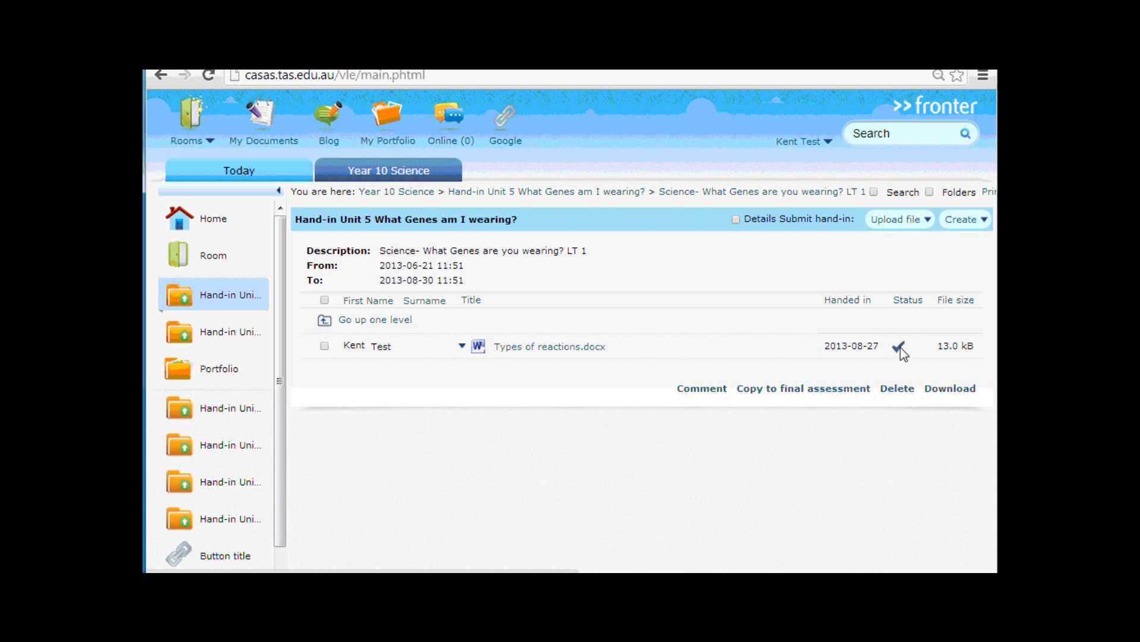
mouse_move(911, 349)
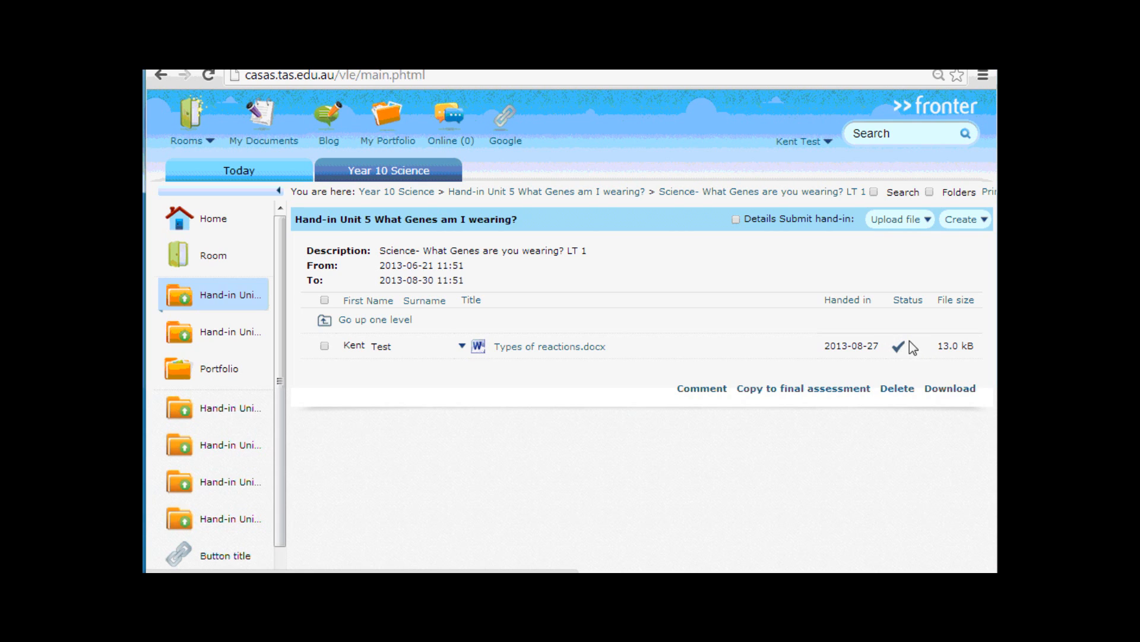
mouse_move(904, 364)
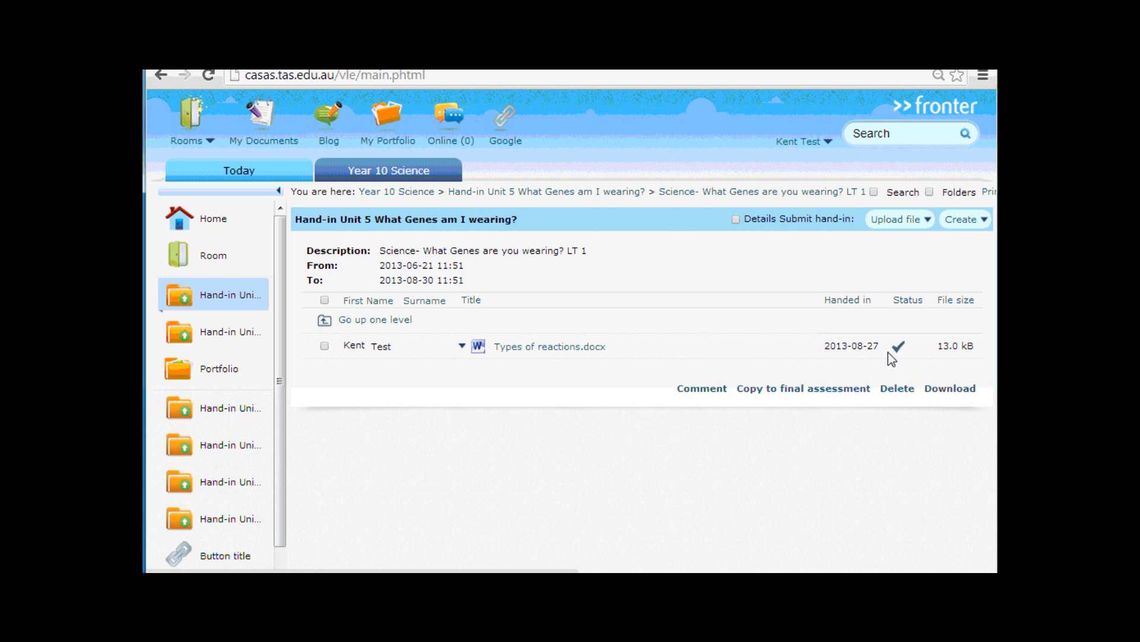
mouse_move(904, 364)
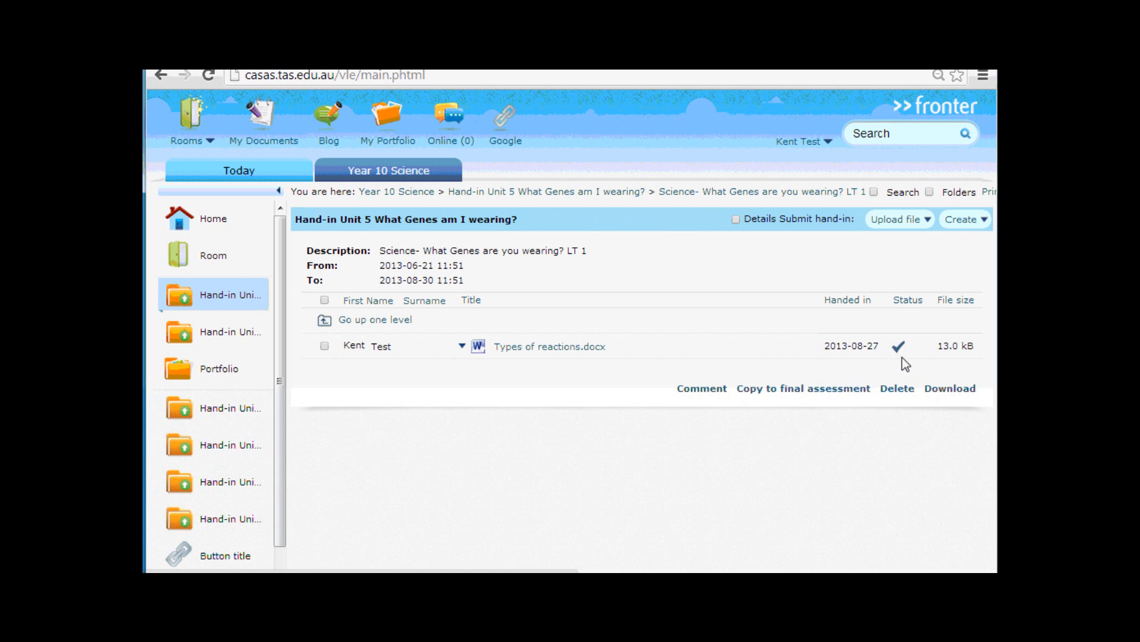
mouse_move(463, 348)
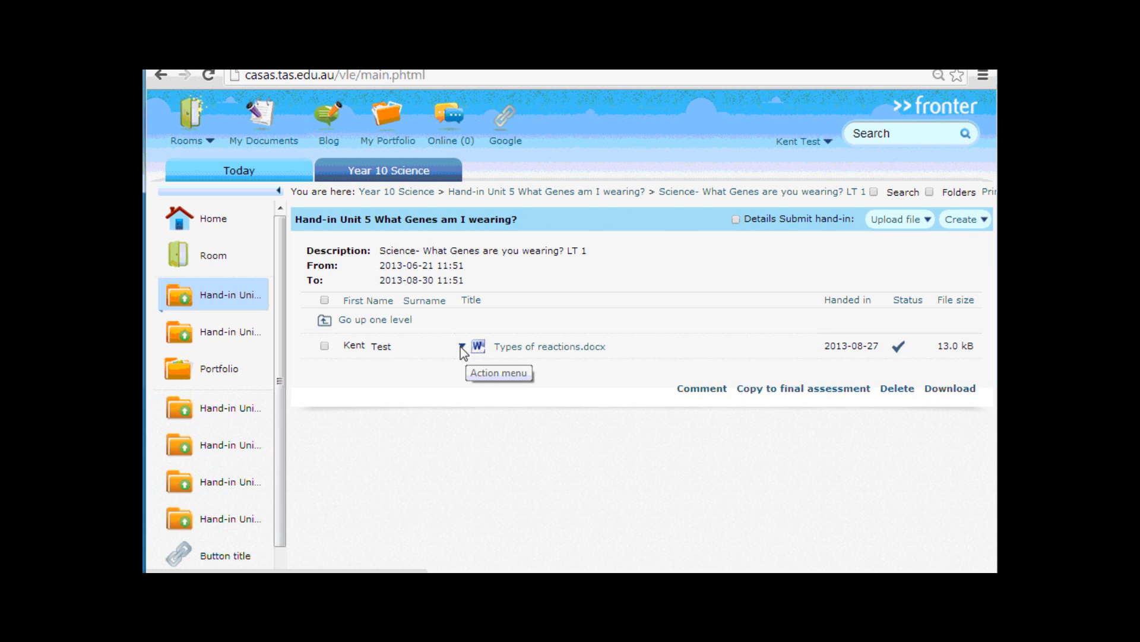
left_click(462, 346)
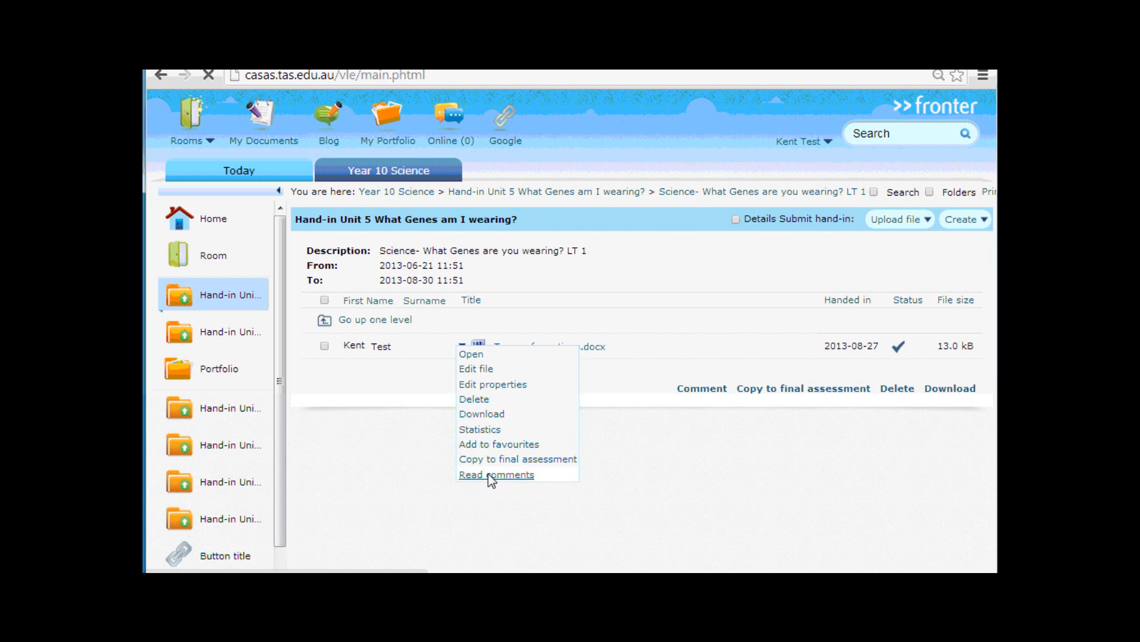
Step: Read the teacher's comments: 'Well done', grade Above standard, evaluation Approved
left_click(497, 474)
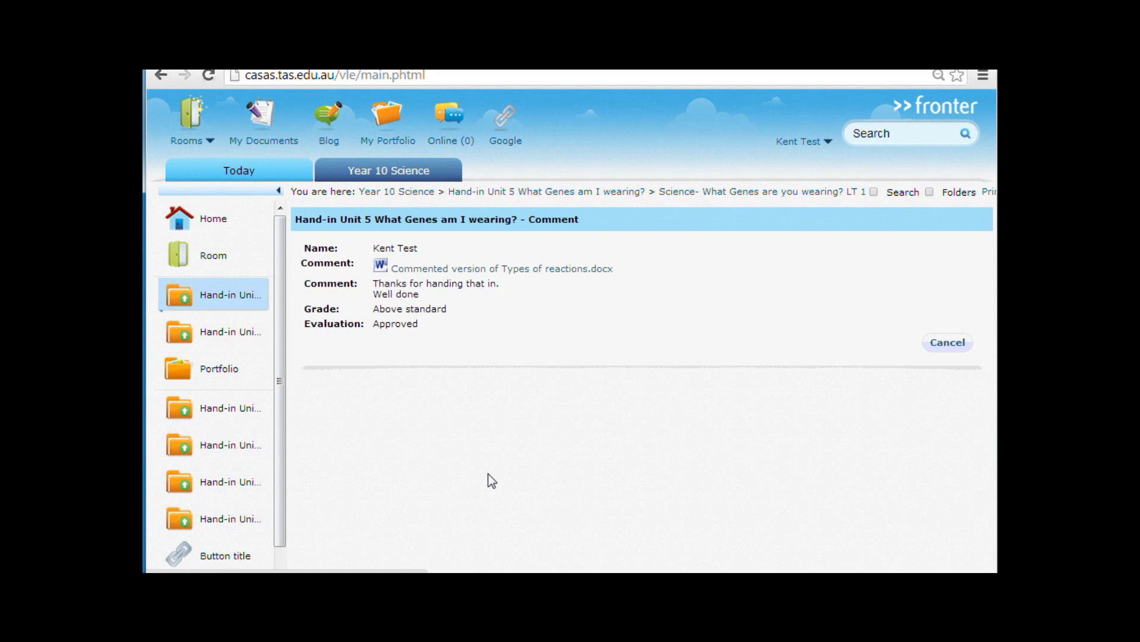
mouse_move(389, 278)
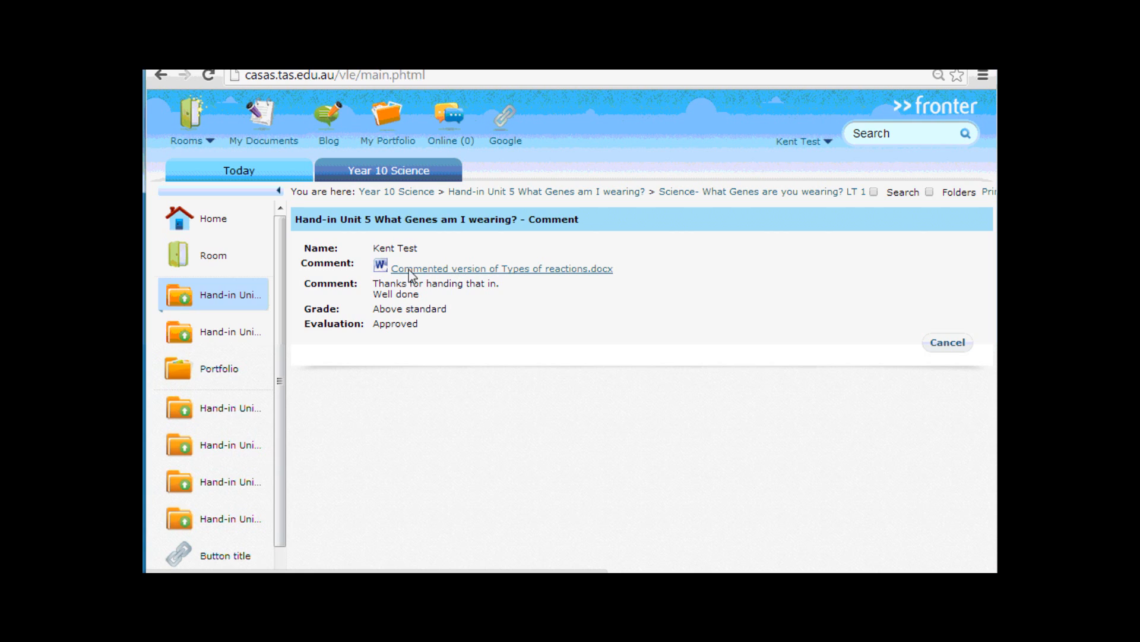
mouse_move(456, 277)
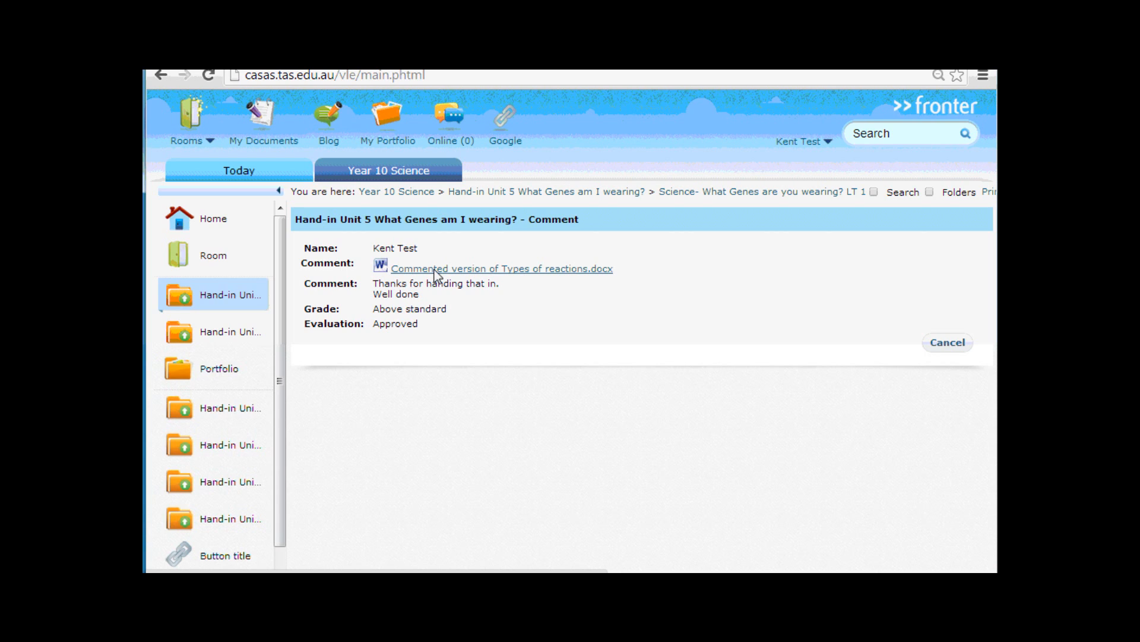
mouse_move(425, 280)
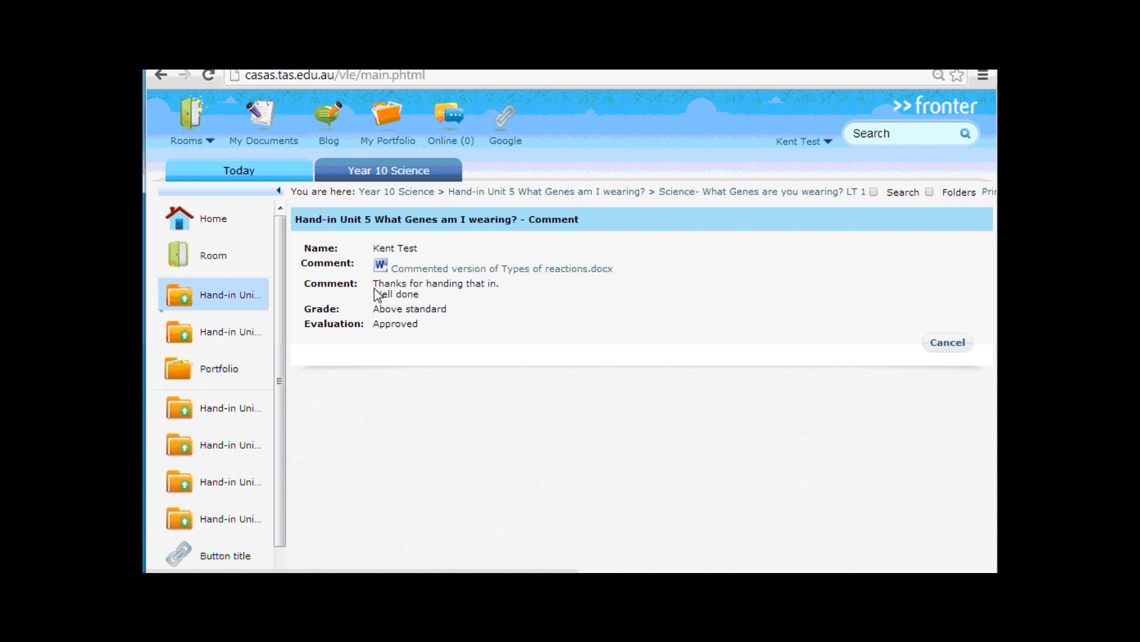
mouse_move(418, 304)
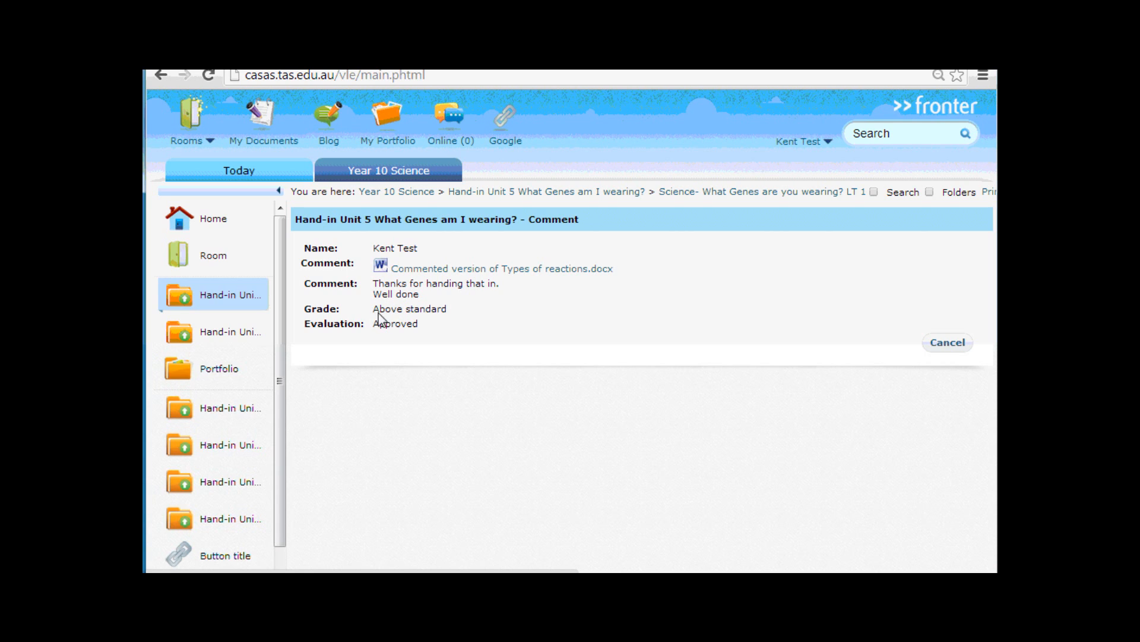
mouse_move(411, 333)
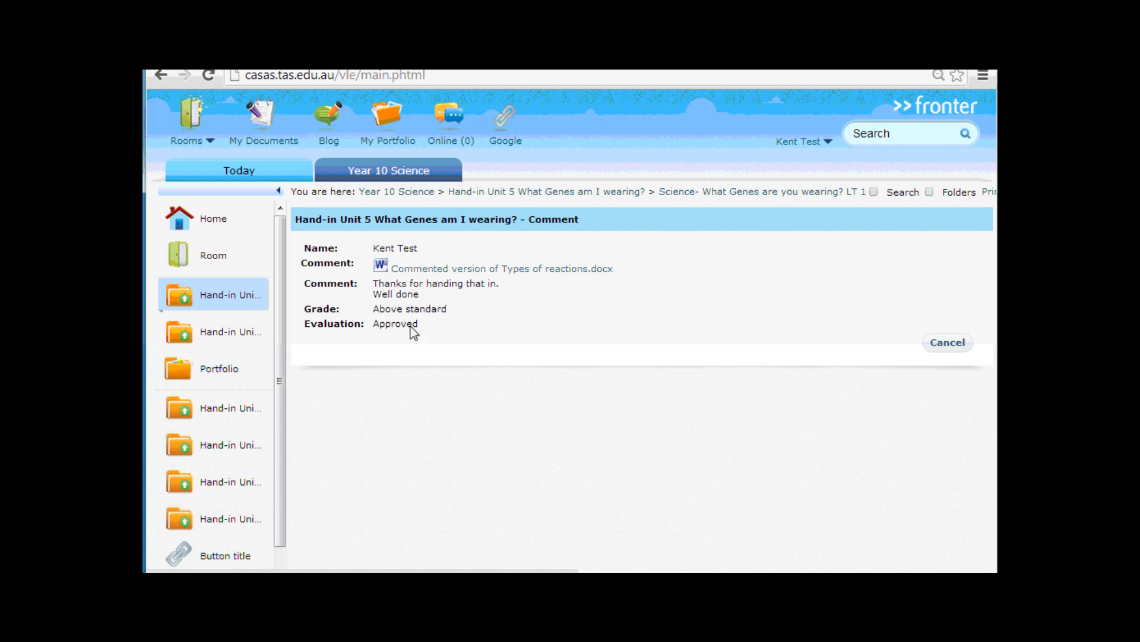
mouse_move(398, 329)
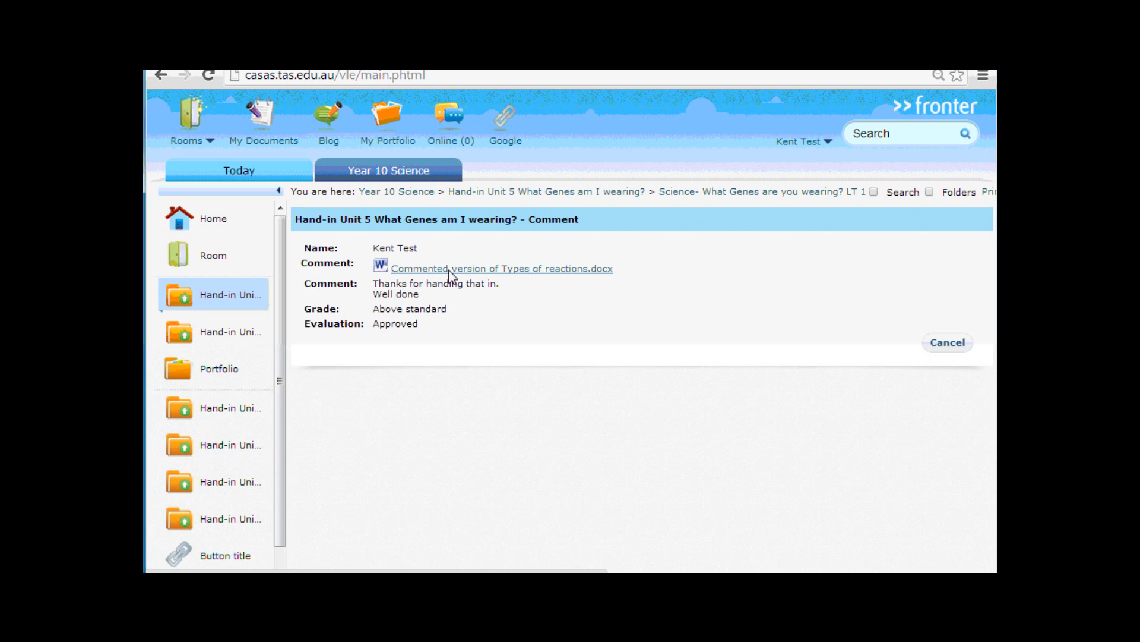
mouse_move(379, 290)
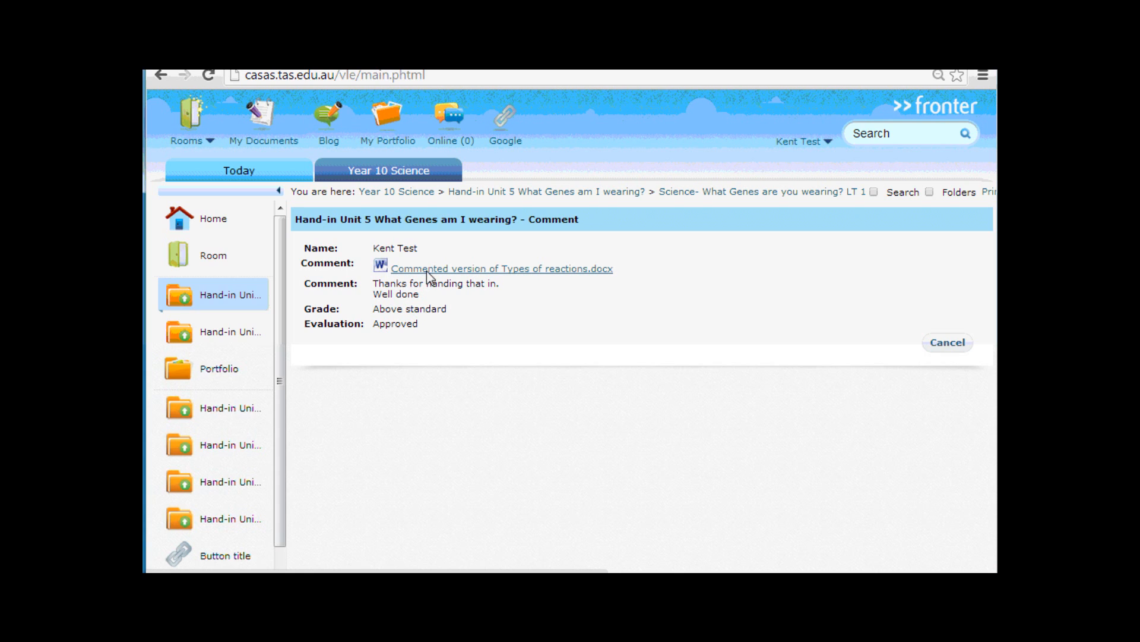
Step: Open the commented Types of reactions.docx in Word and scroll to the red 'Well done' feedback
left_click(501, 268)
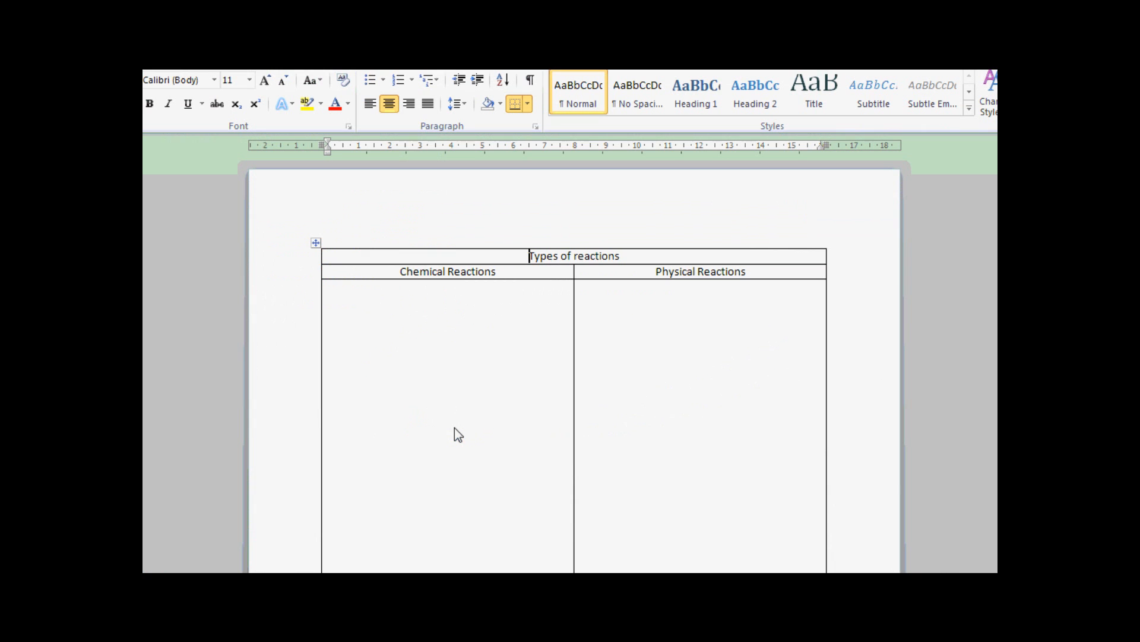
scroll("down", 3)
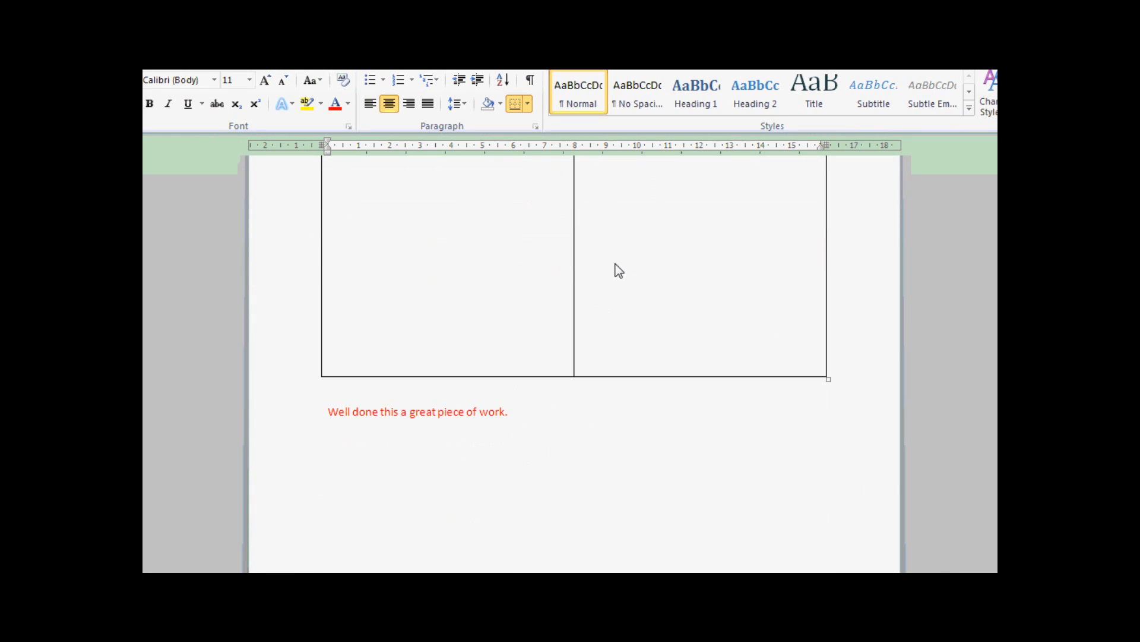
mouse_move(489, 439)
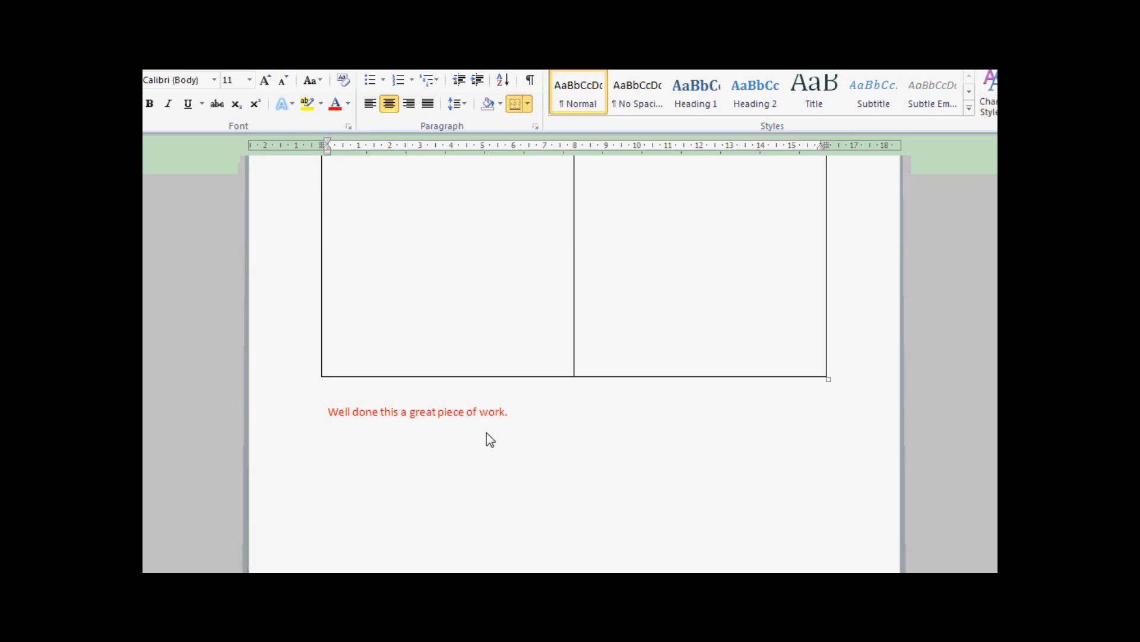
mouse_move(519, 430)
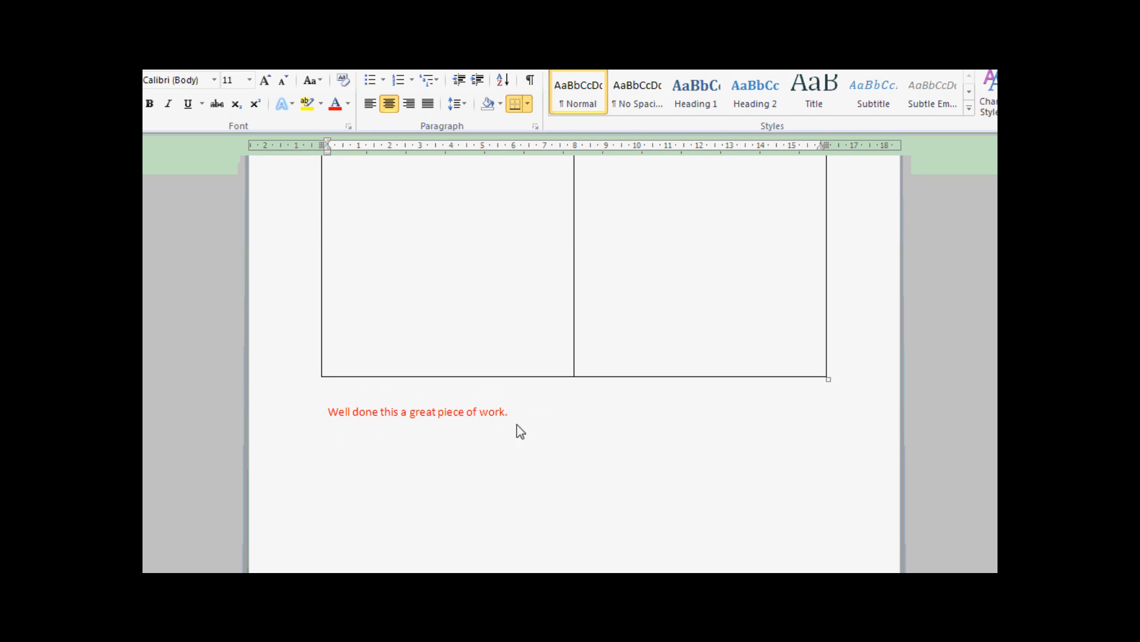
mouse_move(329, 417)
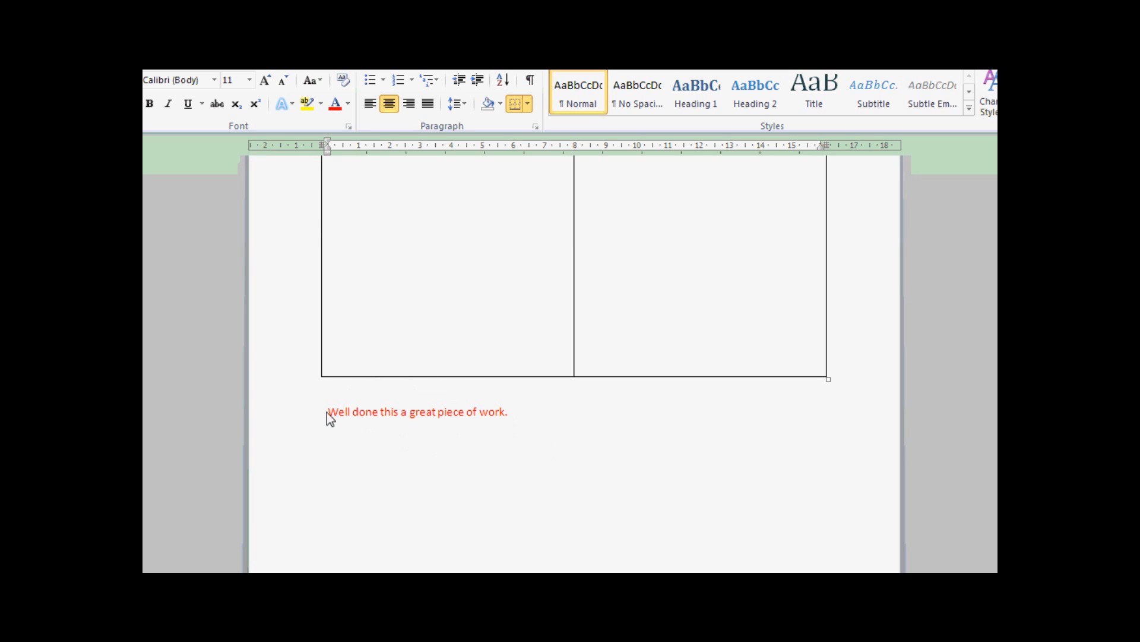
mouse_move(507, 426)
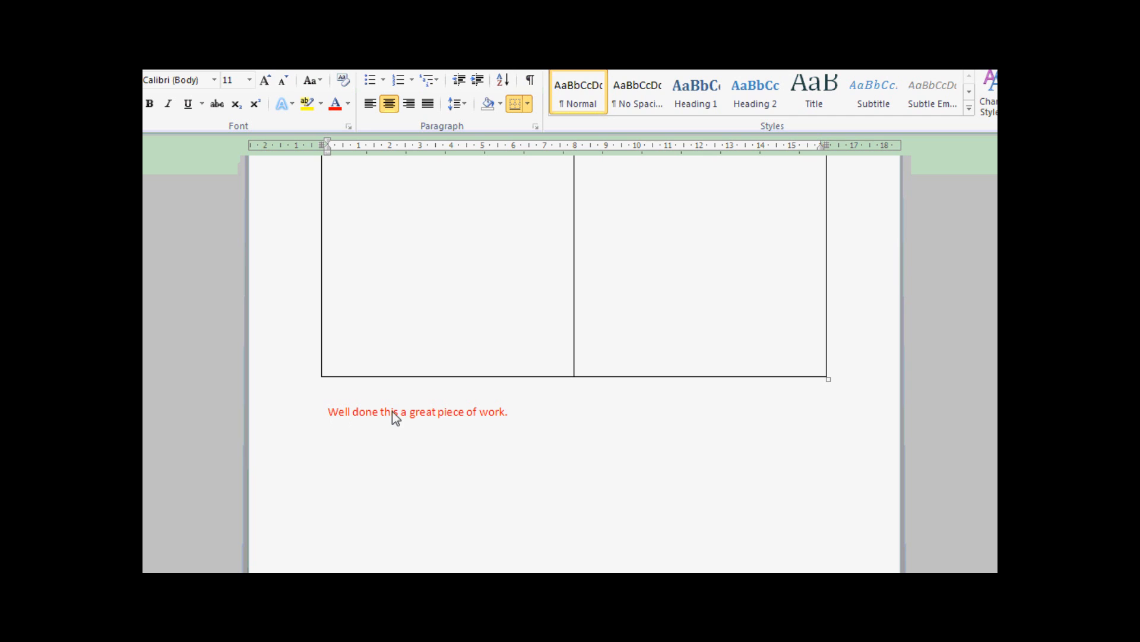
mouse_move(522, 416)
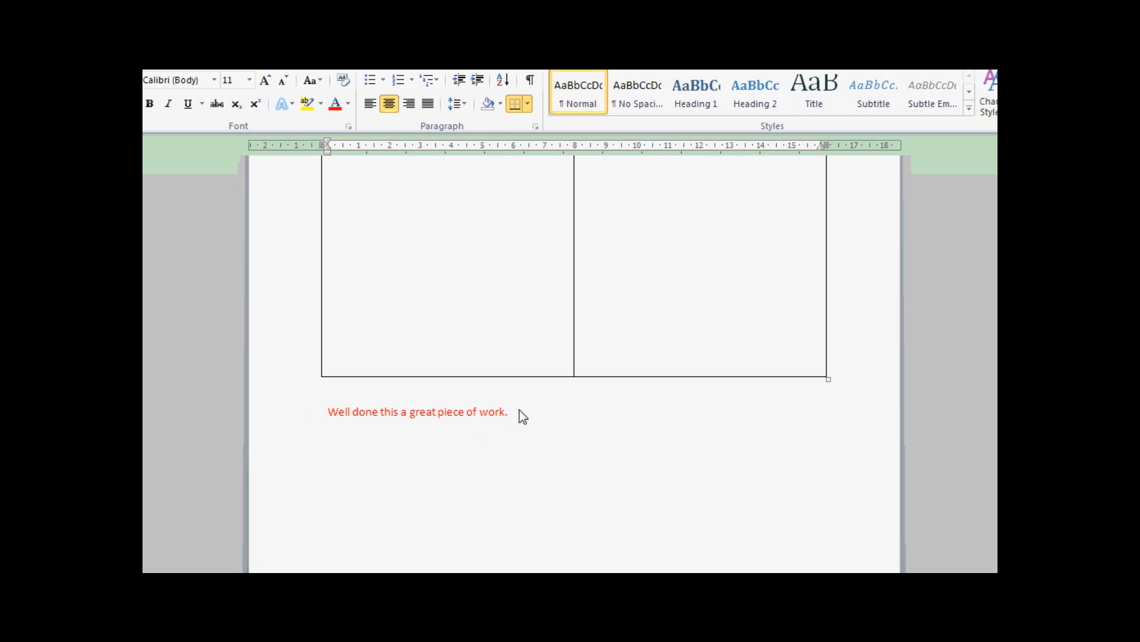
scroll("down", 3)
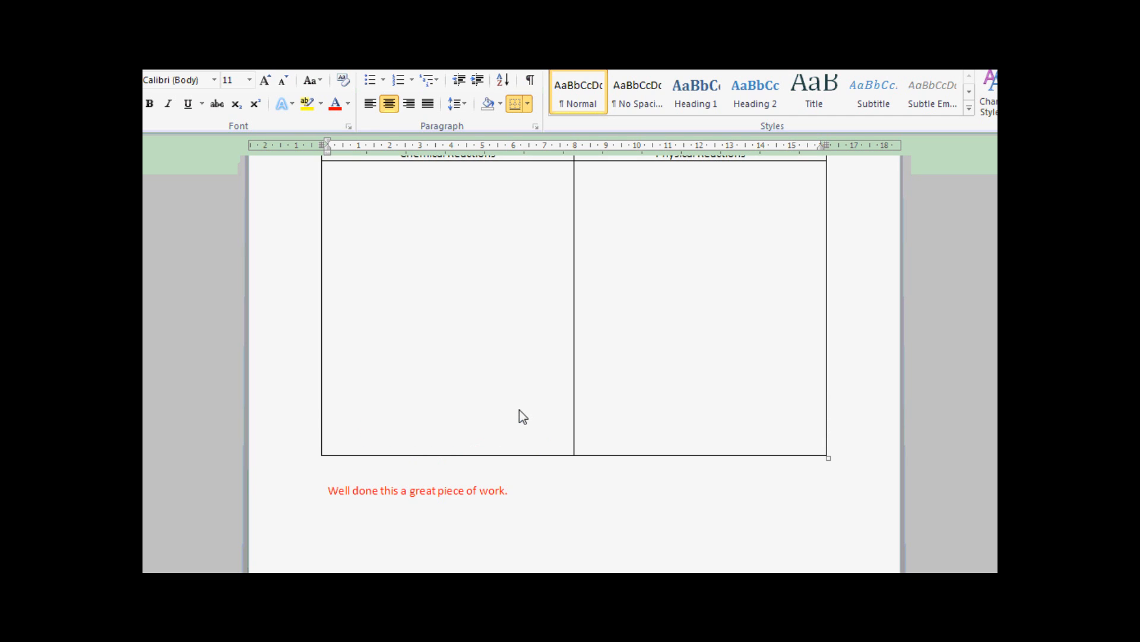